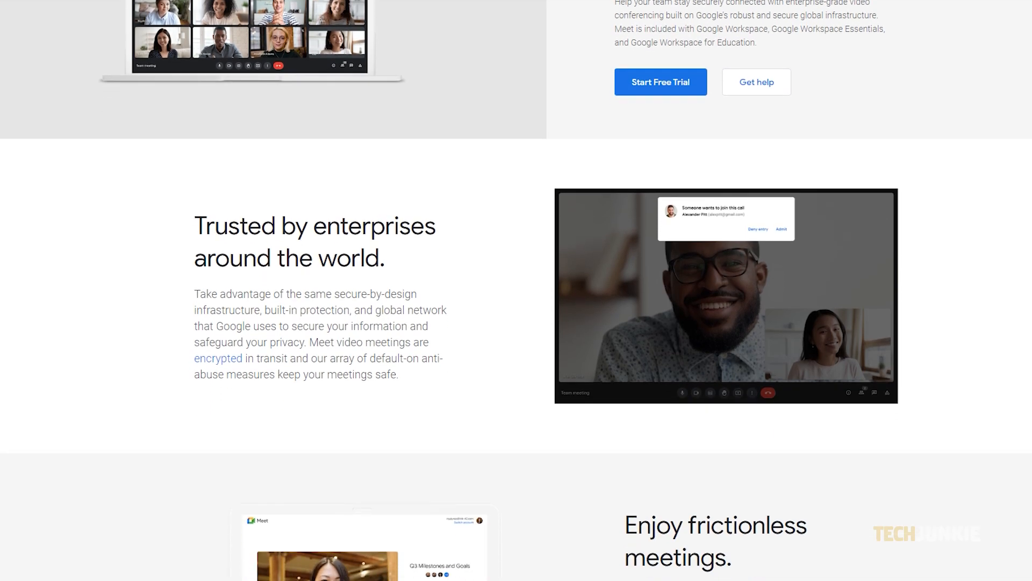
Step: Scroll through My Drive while PPT Presentation.ppt finishes uploading
scroll("down", 3)
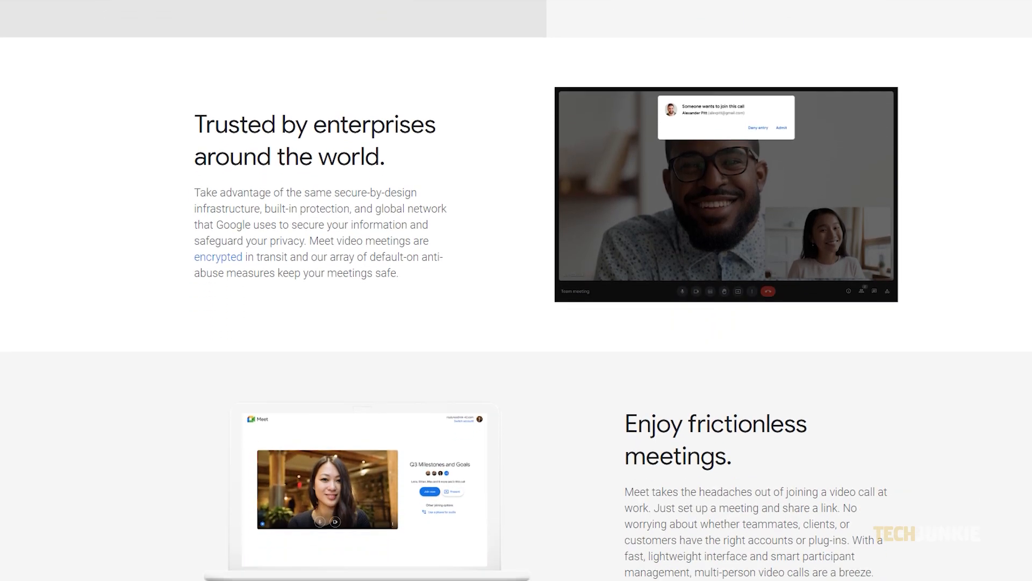
scroll("down", 3)
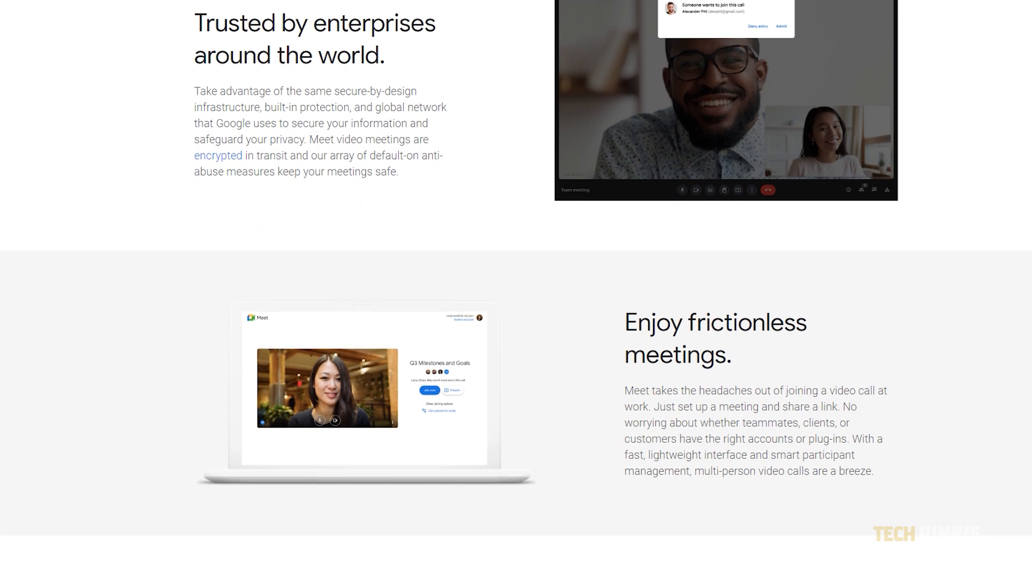
scroll("down", 3)
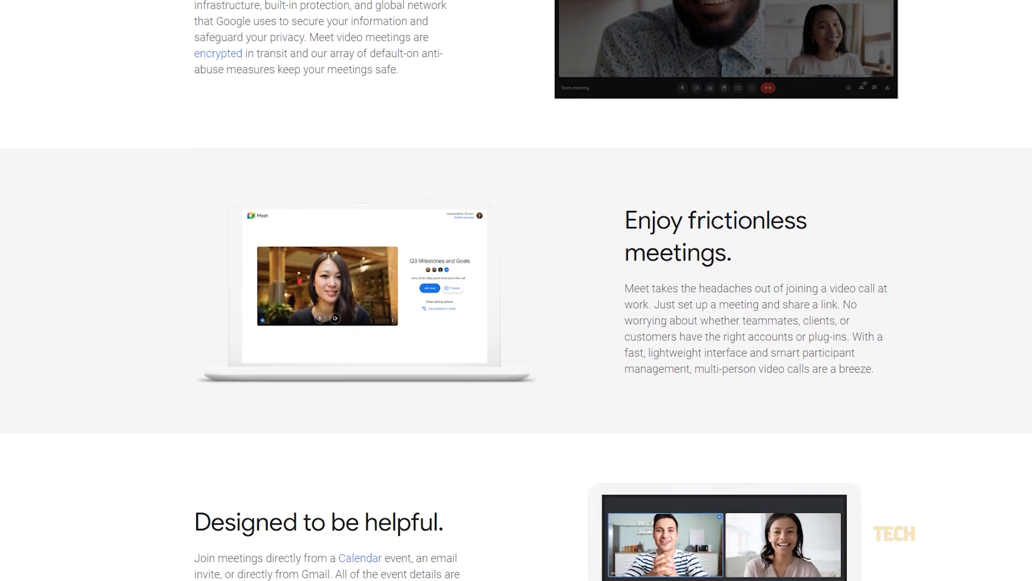
scroll("down", 3)
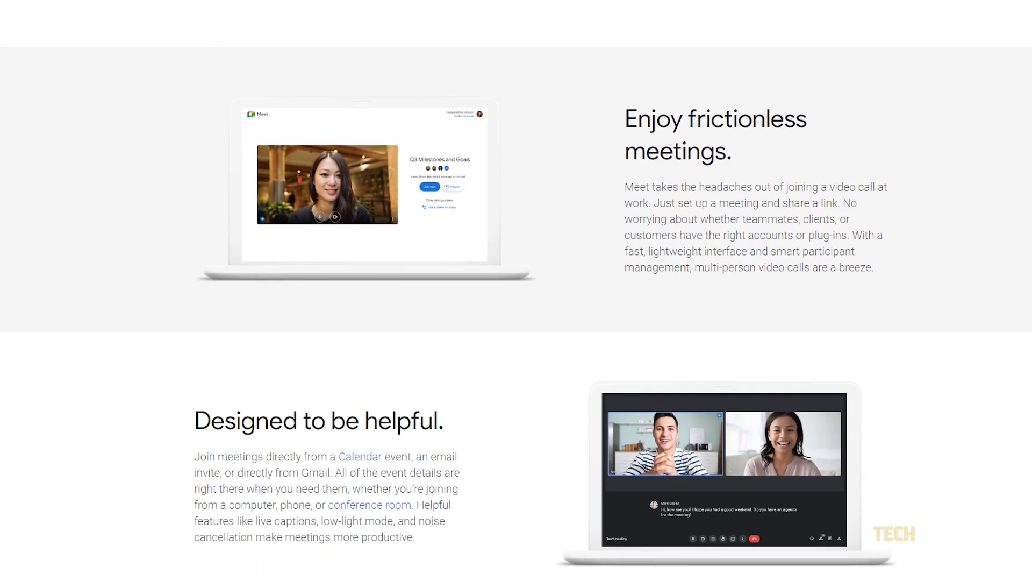
scroll("down", 3)
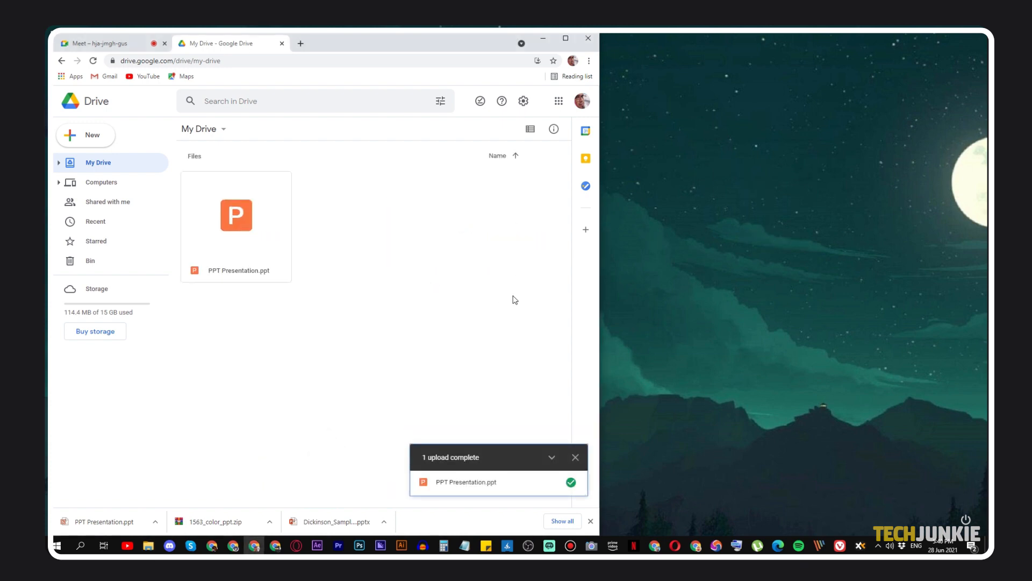
Step: Launch PPT Presentation.ppt as a Slides deck in Presenter view beside the Meet call
left_click(236, 215)
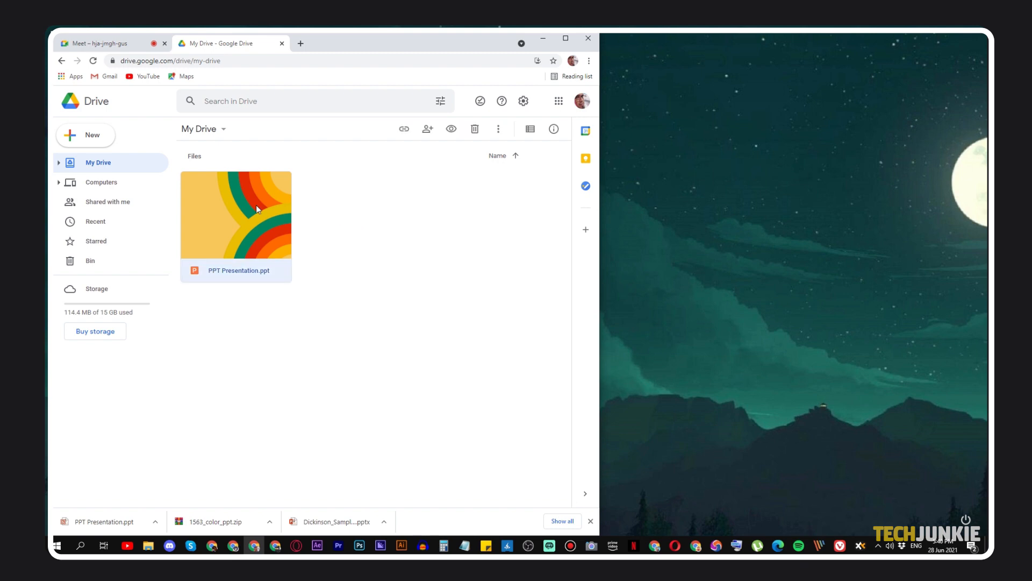
double_click(236, 214)
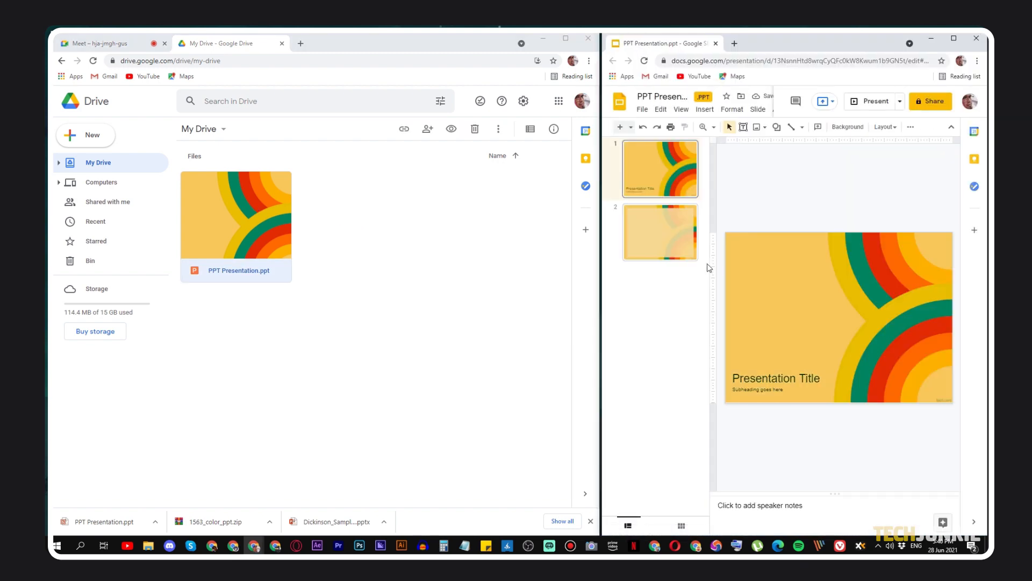
left_click(99, 43)
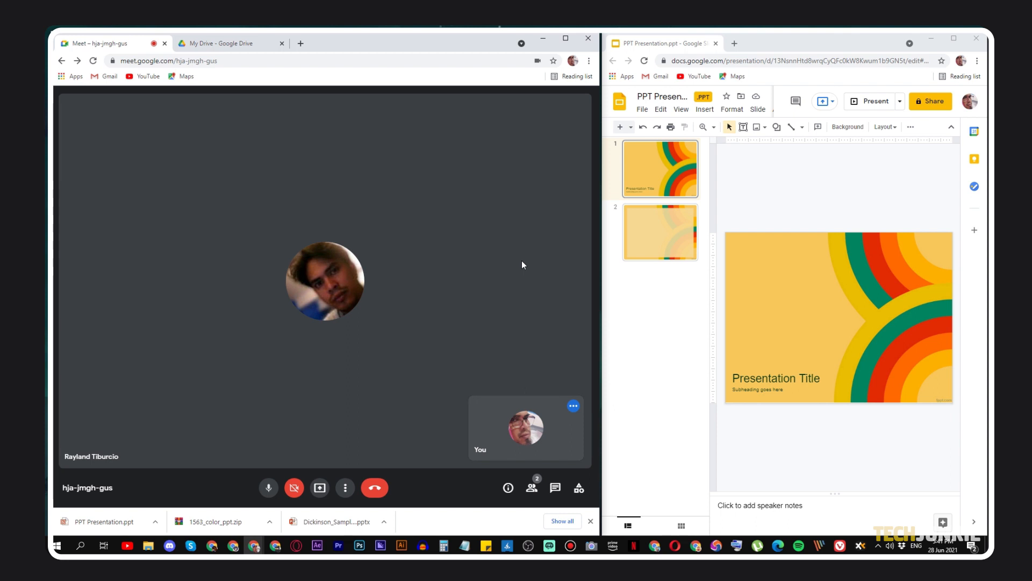
mouse_move(886, 185)
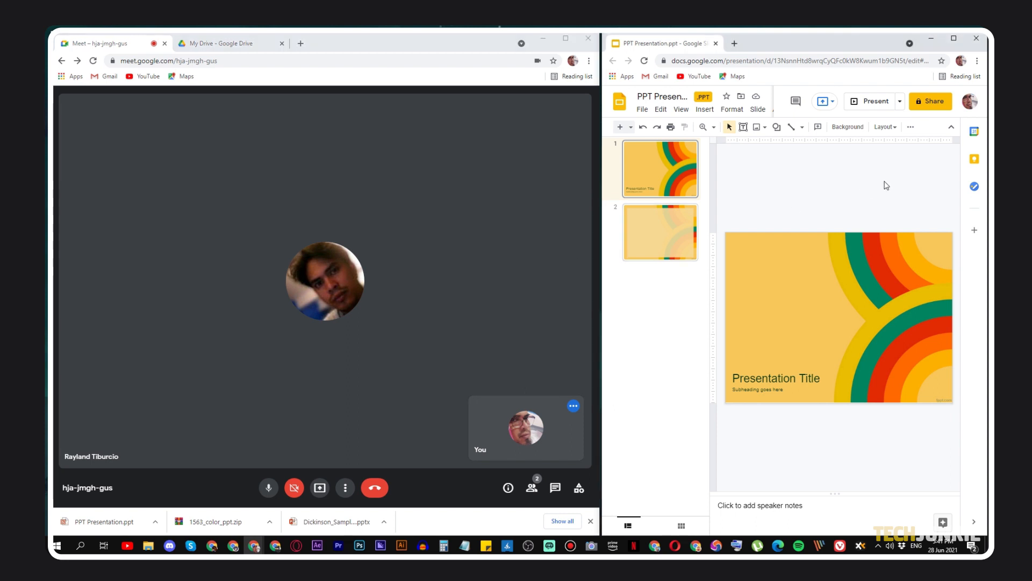
left_click(899, 101)
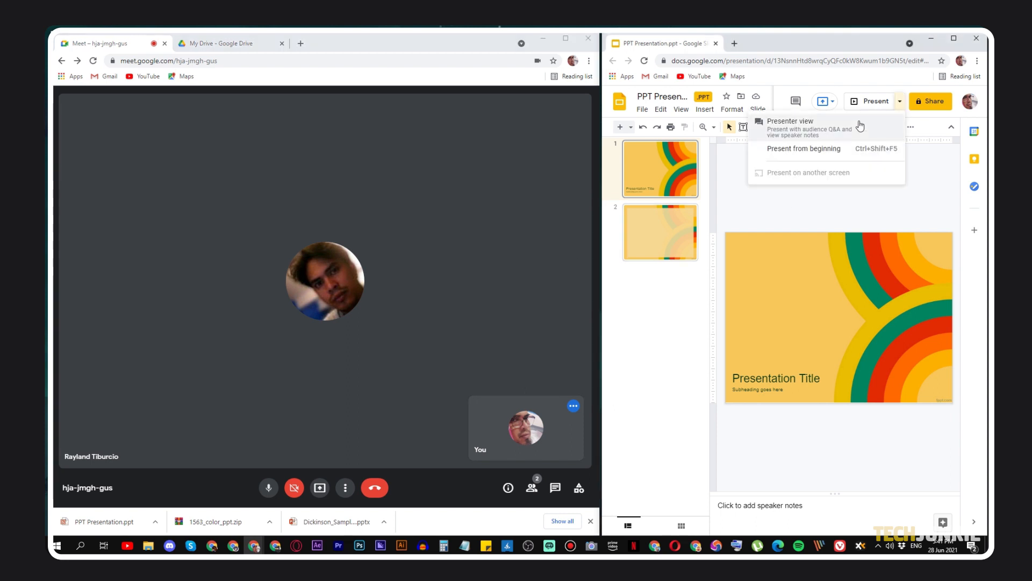
left_click(789, 121)
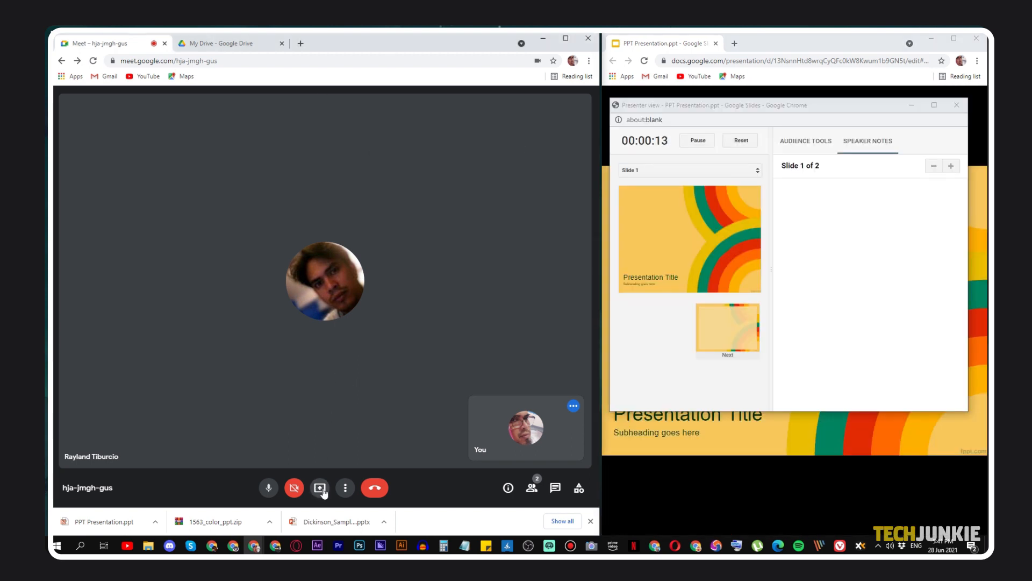
Step: Share the PPT Presentation Slides tab into the Meet call via Present now > A tab
left_click(320, 487)
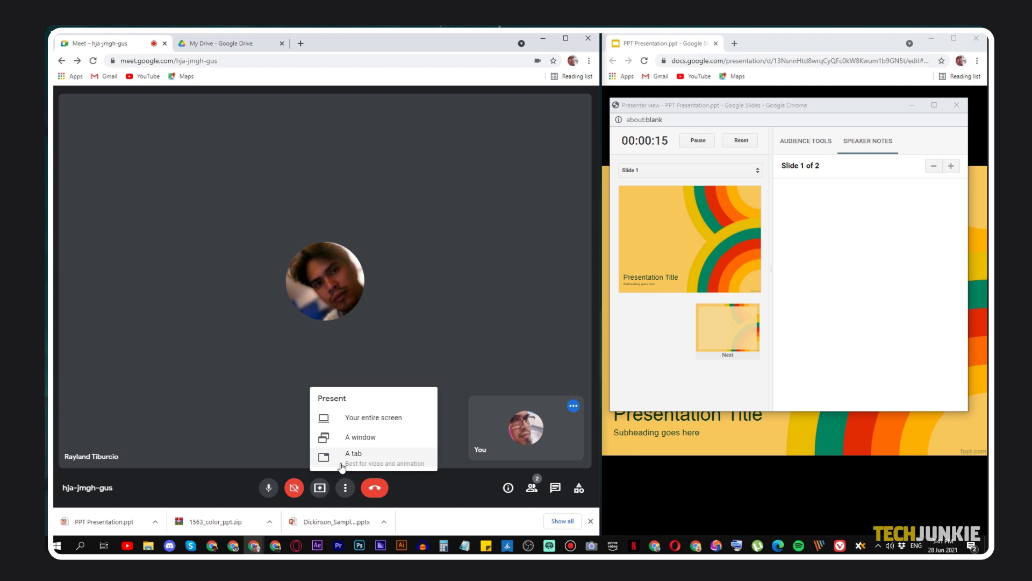
left_click(354, 453)
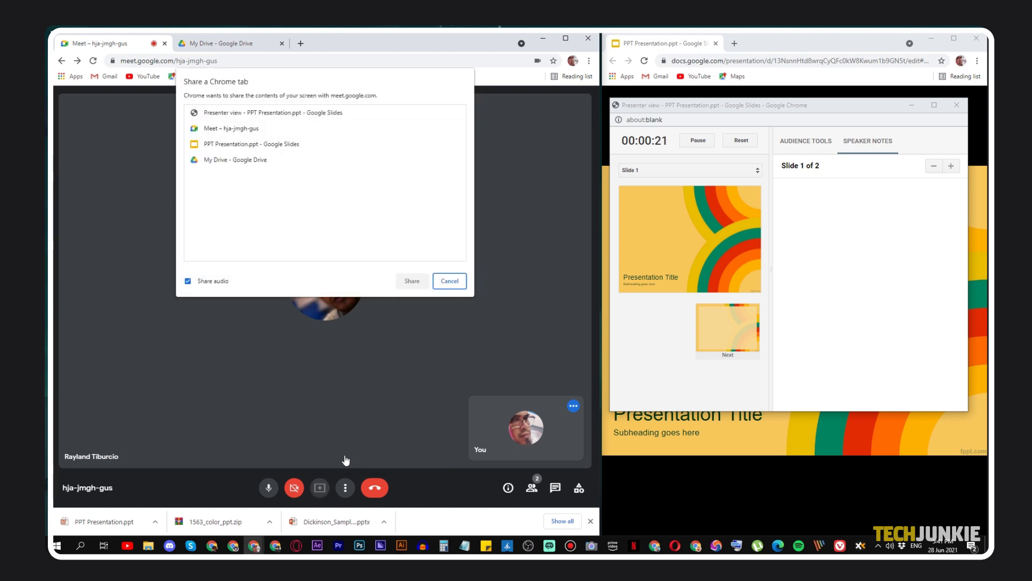
left_click(252, 143)
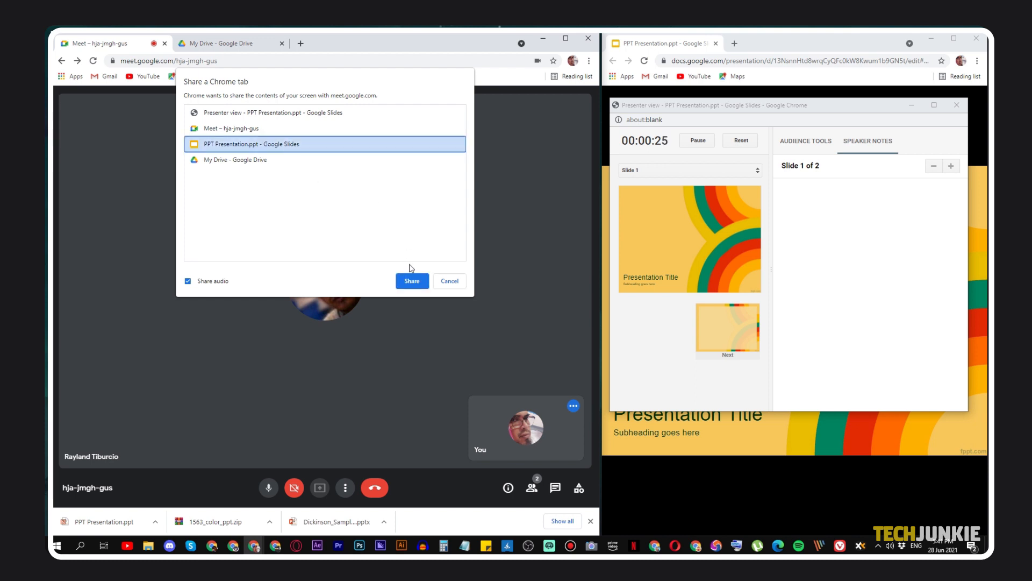
left_click(411, 281)
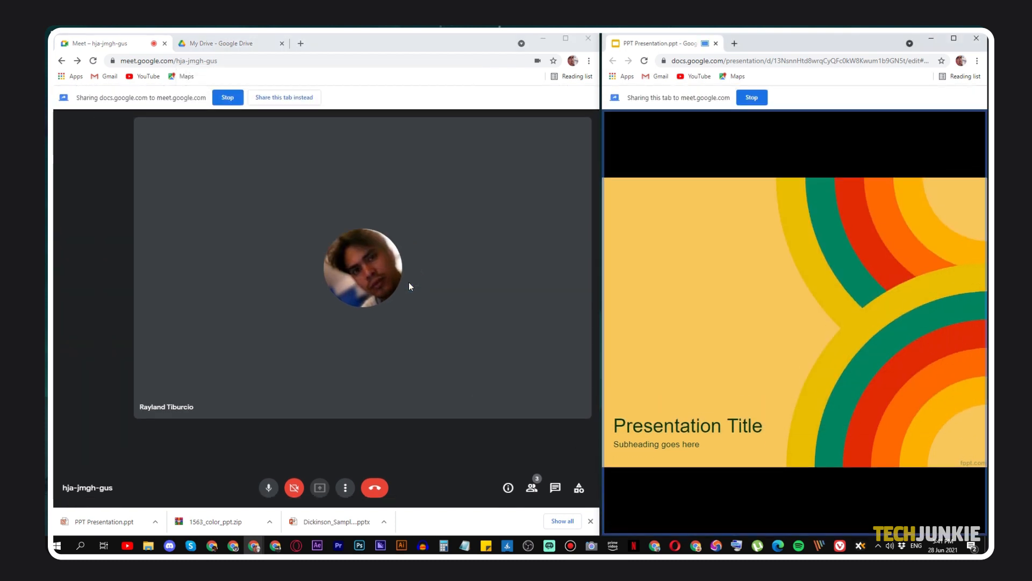
Step: Advance the shared deck to slide 2 using Next in the Presenter view window
left_click(319, 488)
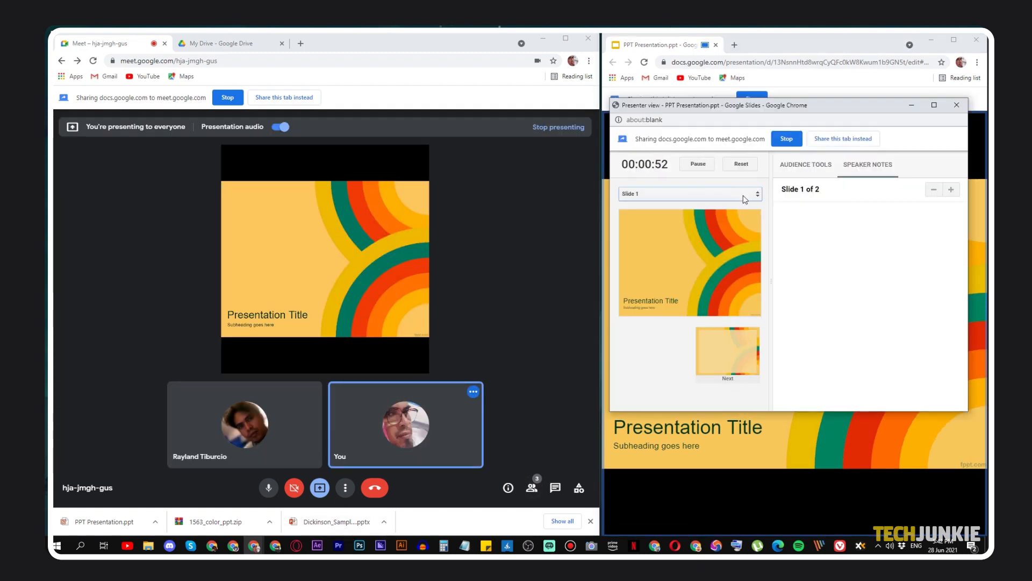
left_click(804, 163)
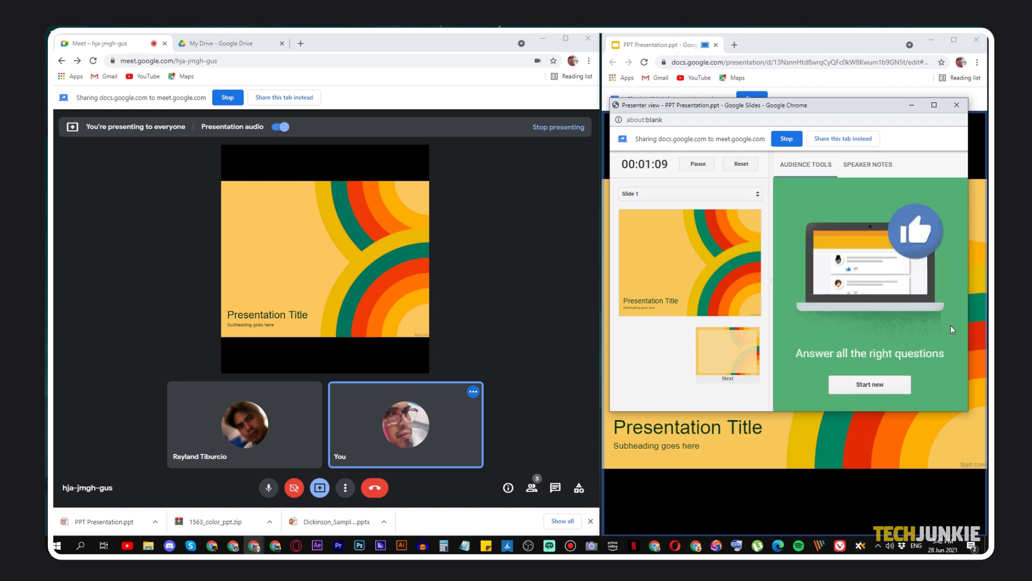
left_click(727, 353)
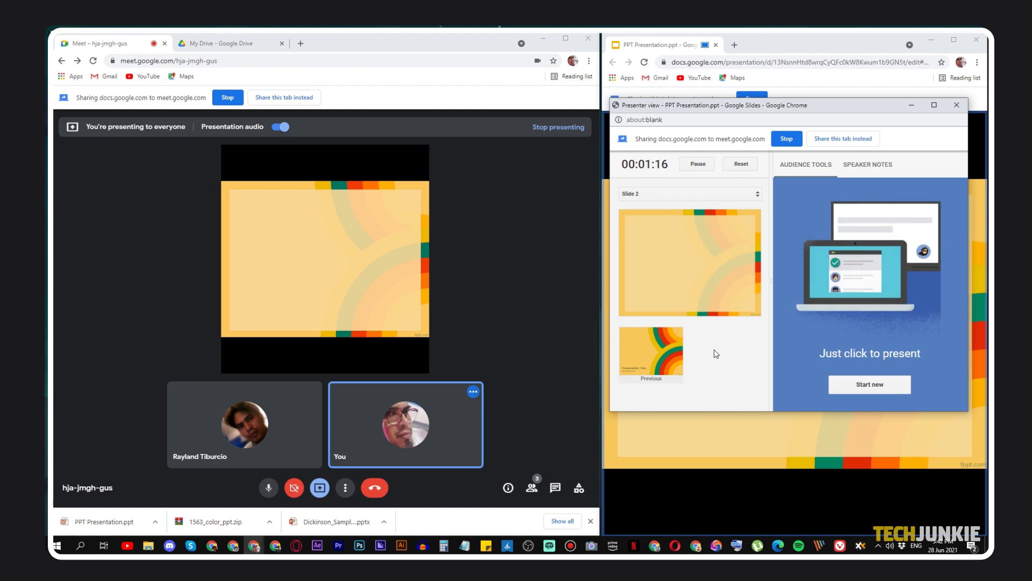